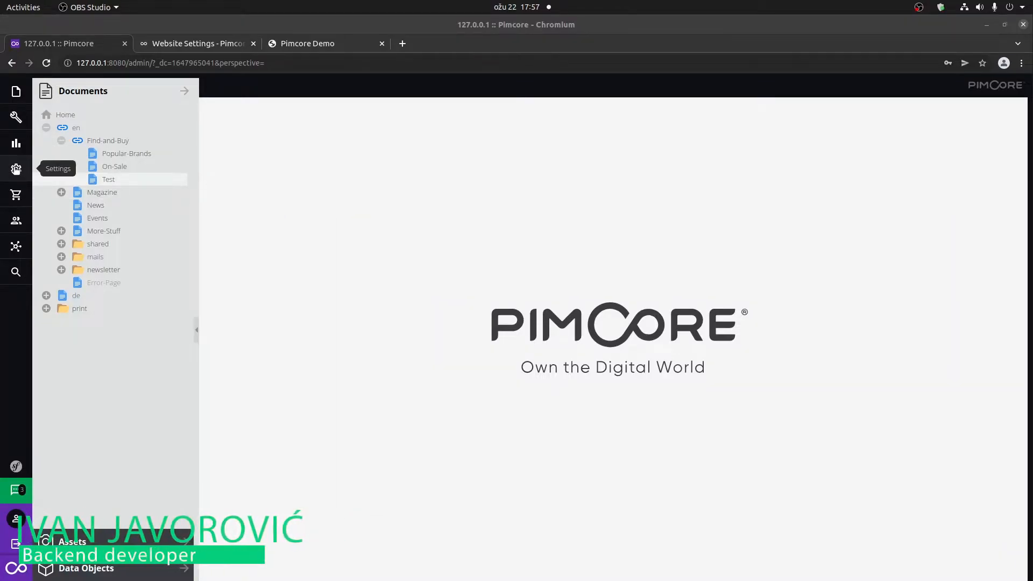
Open Website Settings (defaultTaxClass, fallbackFilterdefinition) from the Settings gear, then view its documentation
{"action": "left_click", "coordinate": [15, 168]}
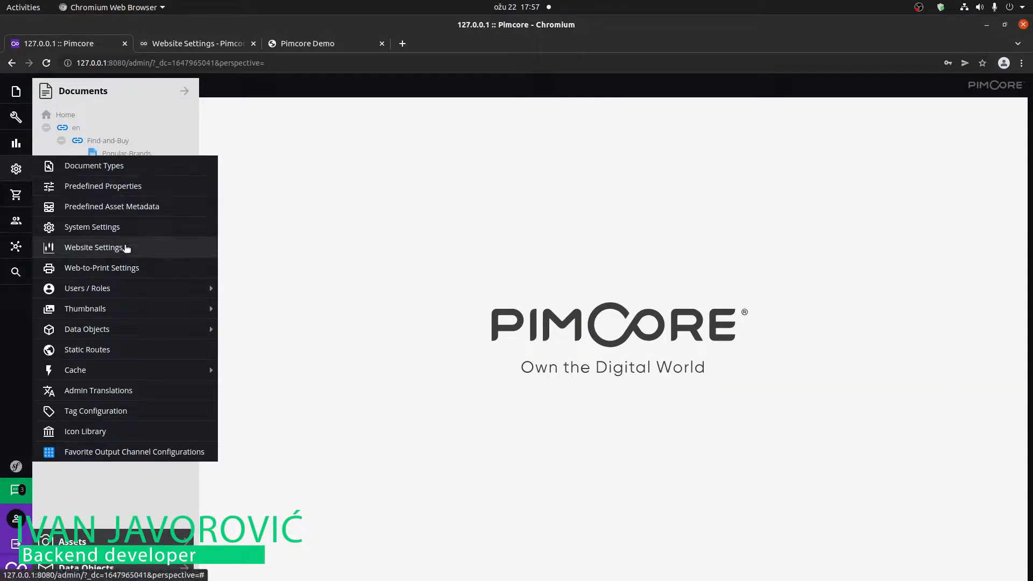
{"action": "left_click", "coordinate": [93, 247]}
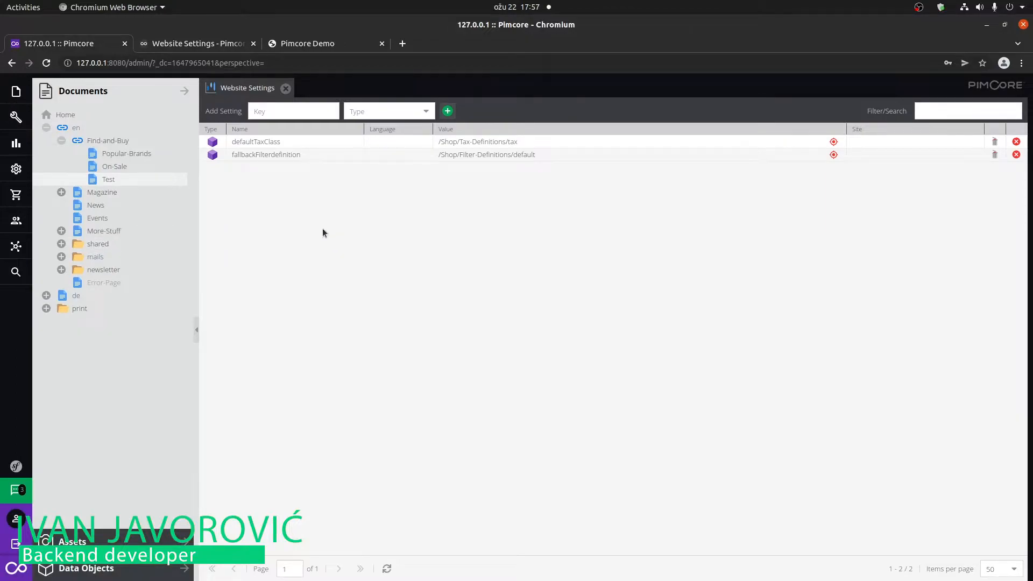
{"action": "left_click", "coordinate": [193, 43]}
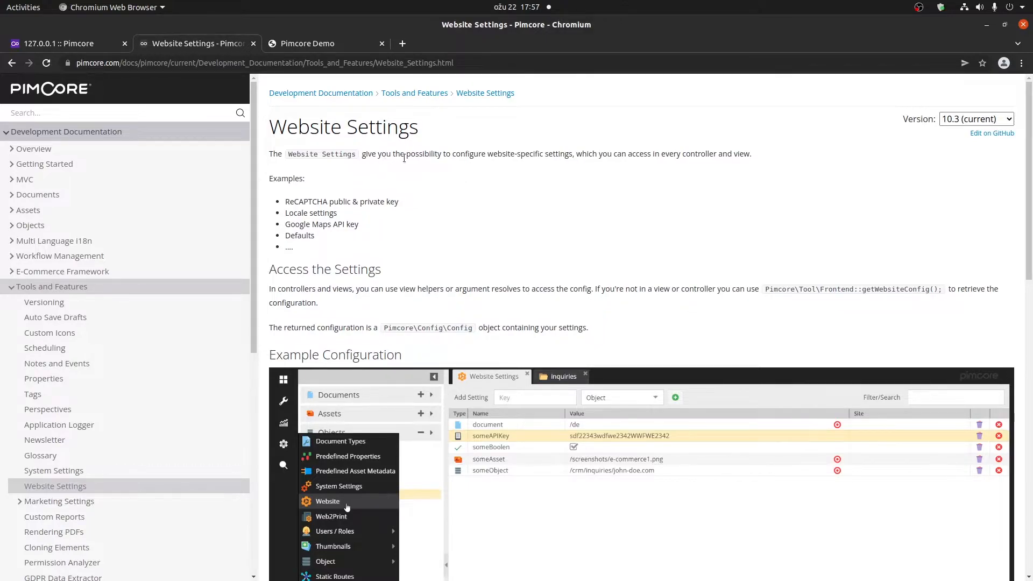
{"action": "mouse_move", "coordinate": [480, 172]}
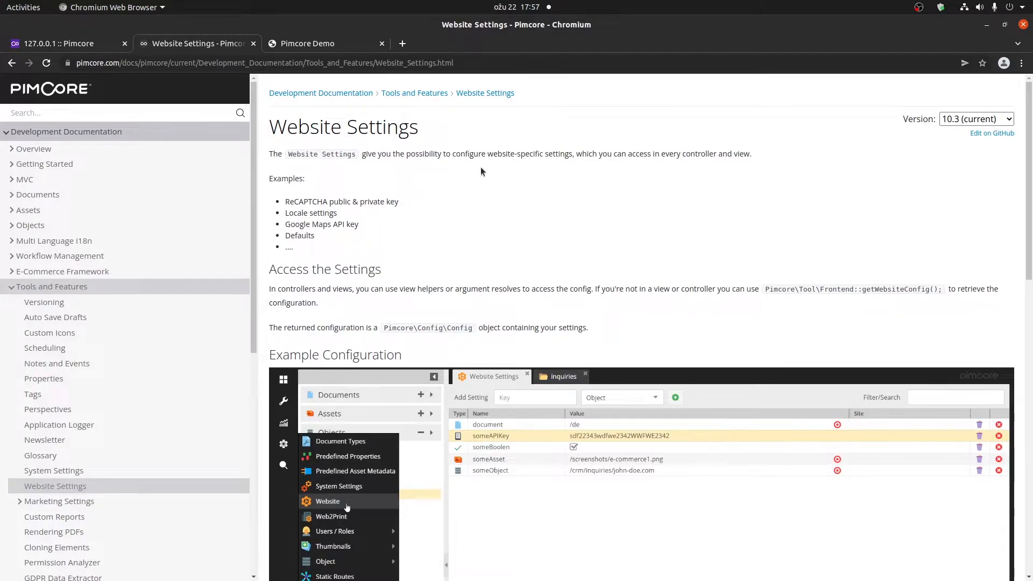
{"action": "mouse_move", "coordinate": [613, 163]}
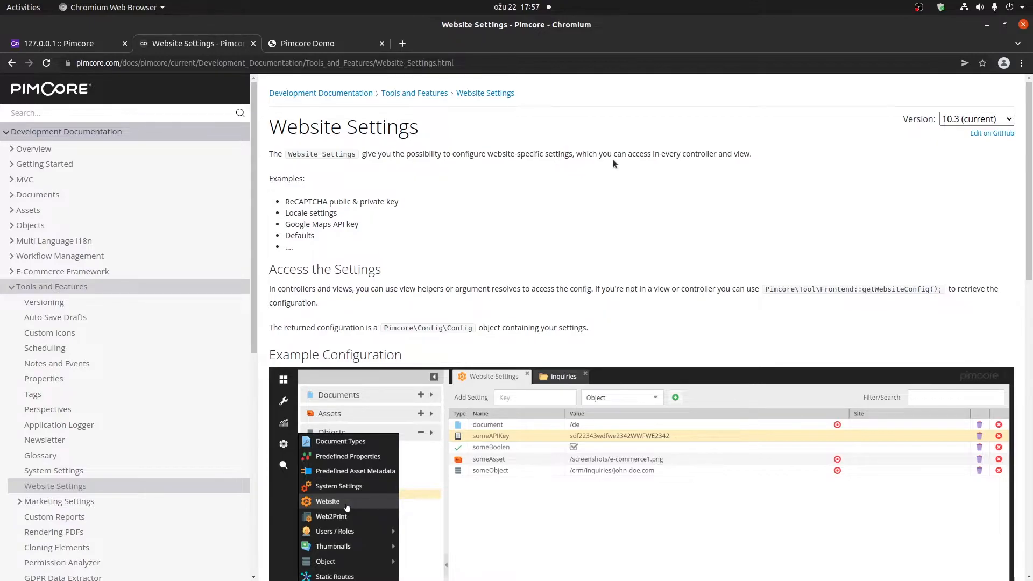
{"action": "mouse_move", "coordinate": [693, 159]}
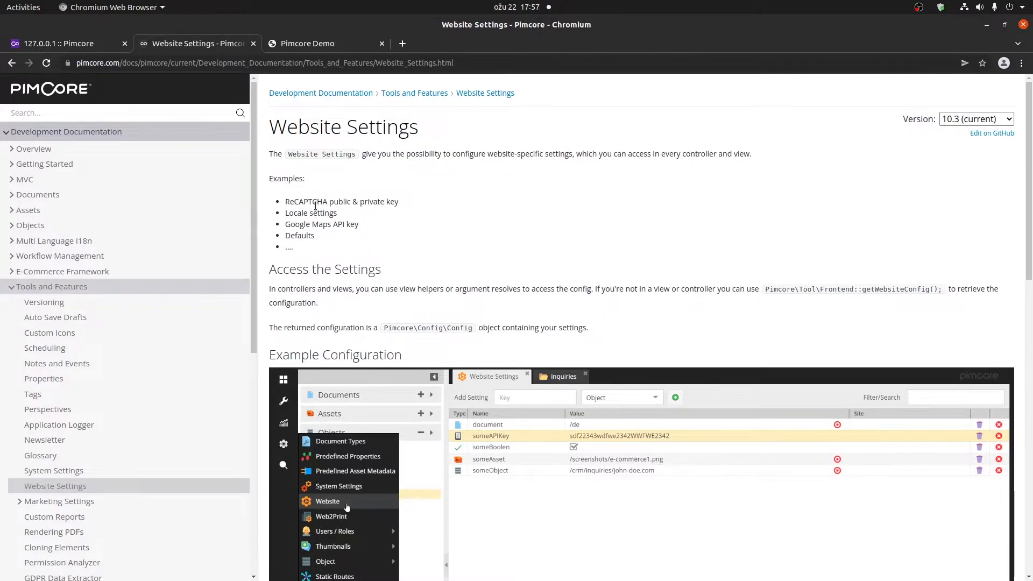
{"action": "mouse_move", "coordinate": [394, 214]}
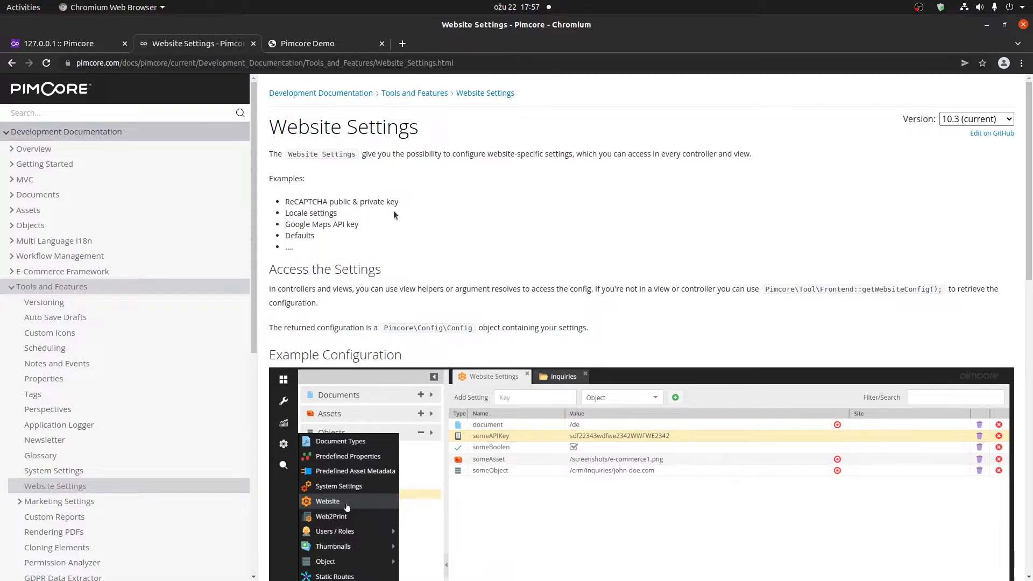
{"action": "mouse_move", "coordinate": [325, 236]}
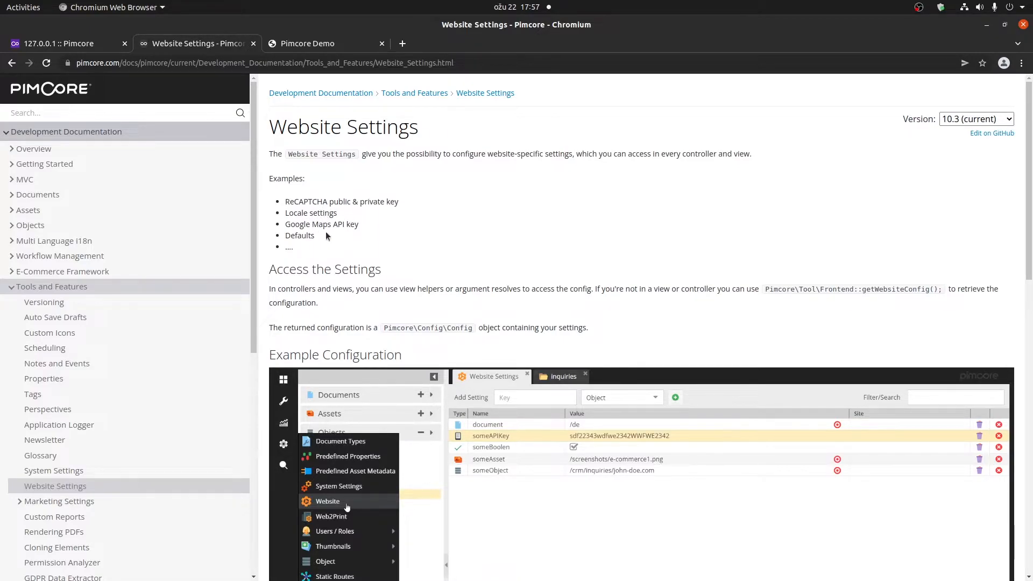
{"action": "mouse_move", "coordinate": [351, 235]}
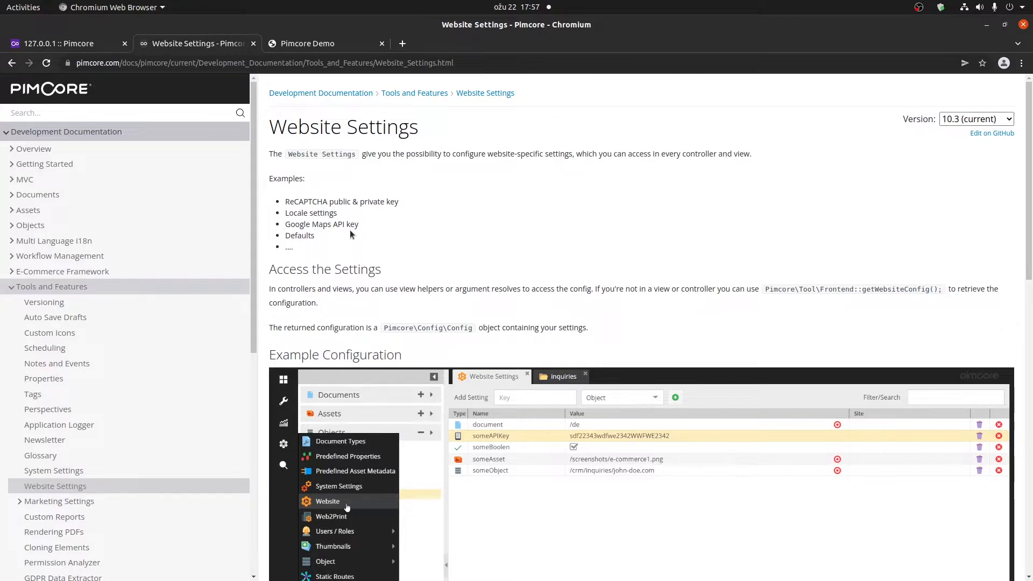
{"action": "mouse_move", "coordinate": [381, 251]}
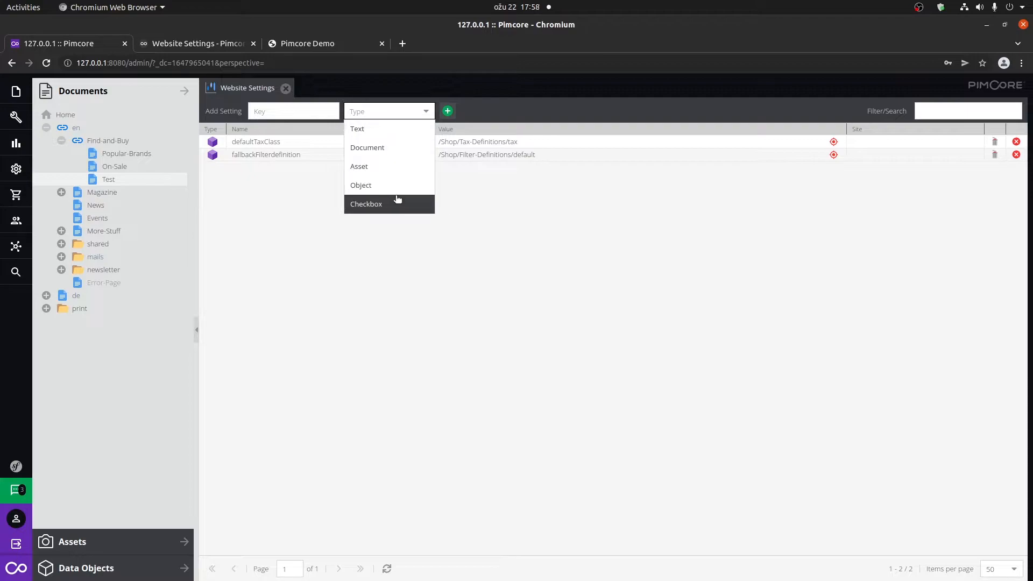
{"action": "mouse_move", "coordinate": [391, 166]}
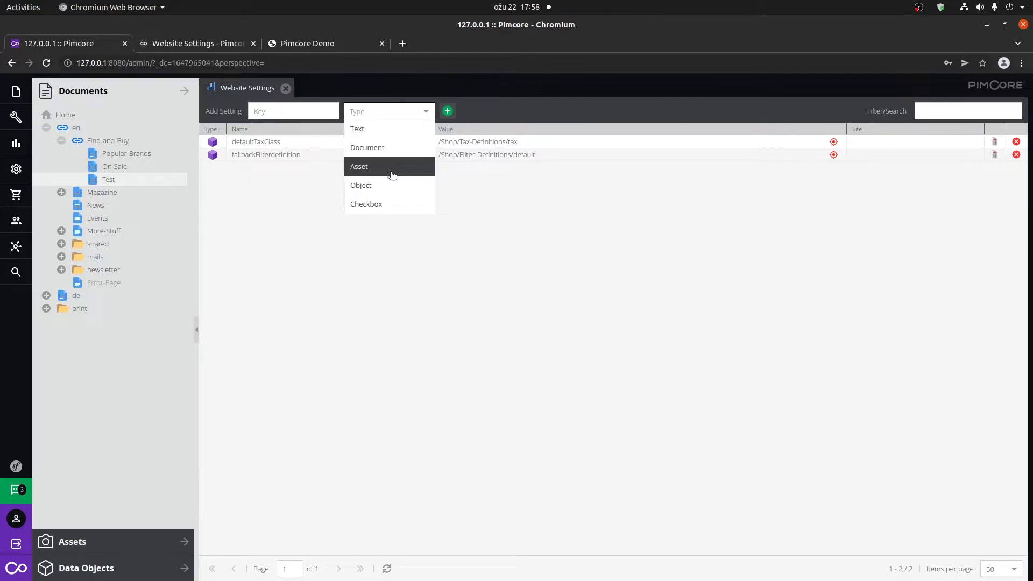
Set the new website setting's type to Text and show the Assets tree in the sidebar
{"action": "left_click", "coordinate": [359, 166]}
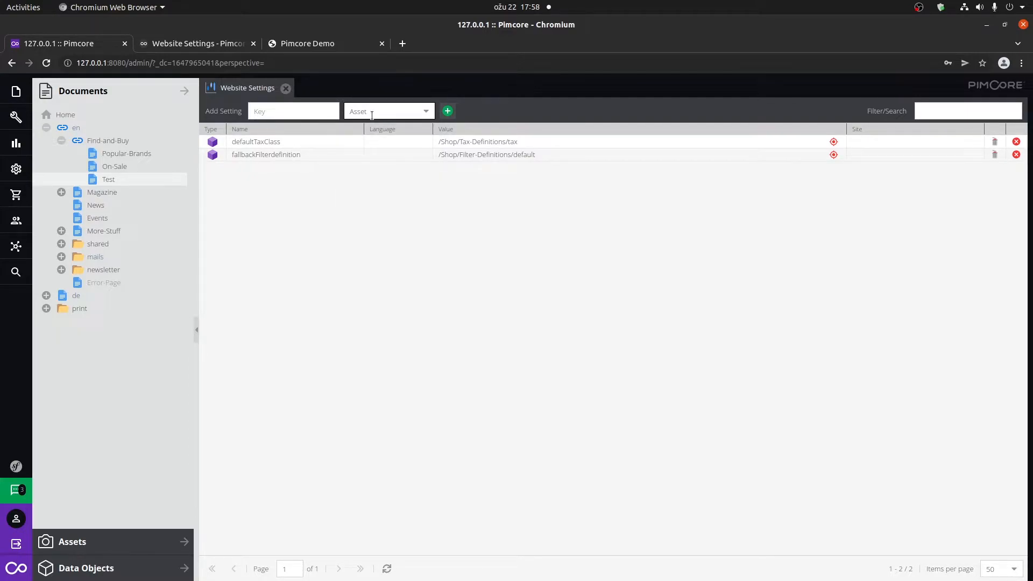
{"action": "left_click", "coordinate": [293, 110]}
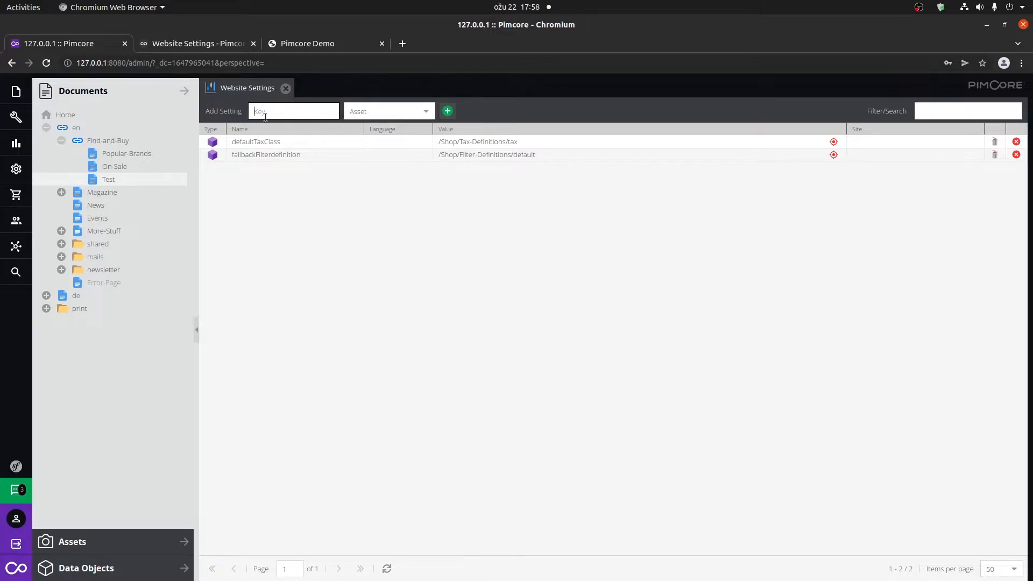
{"action": "mouse_move", "coordinate": [161, 473]}
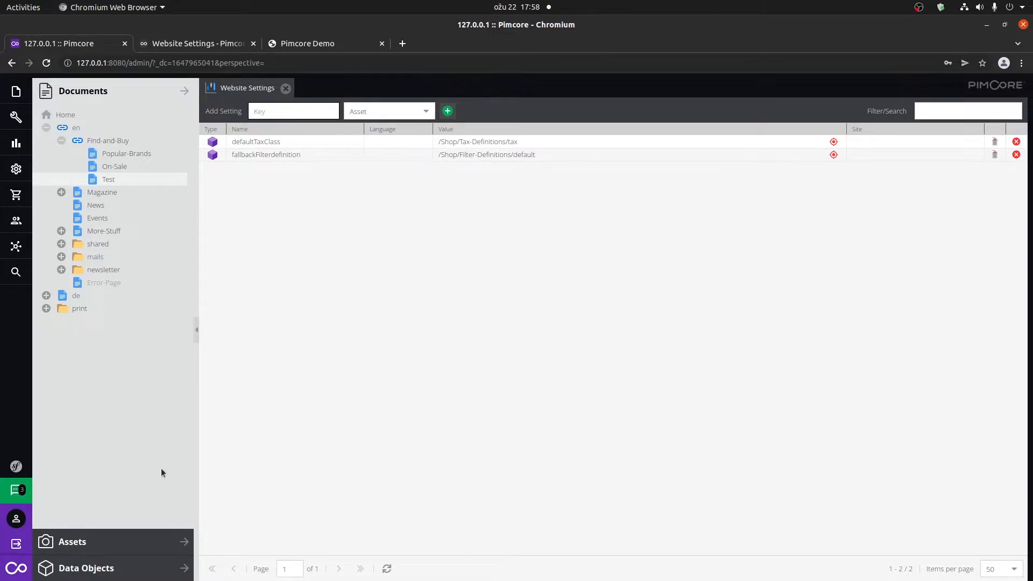
{"action": "left_click", "coordinate": [71, 540]}
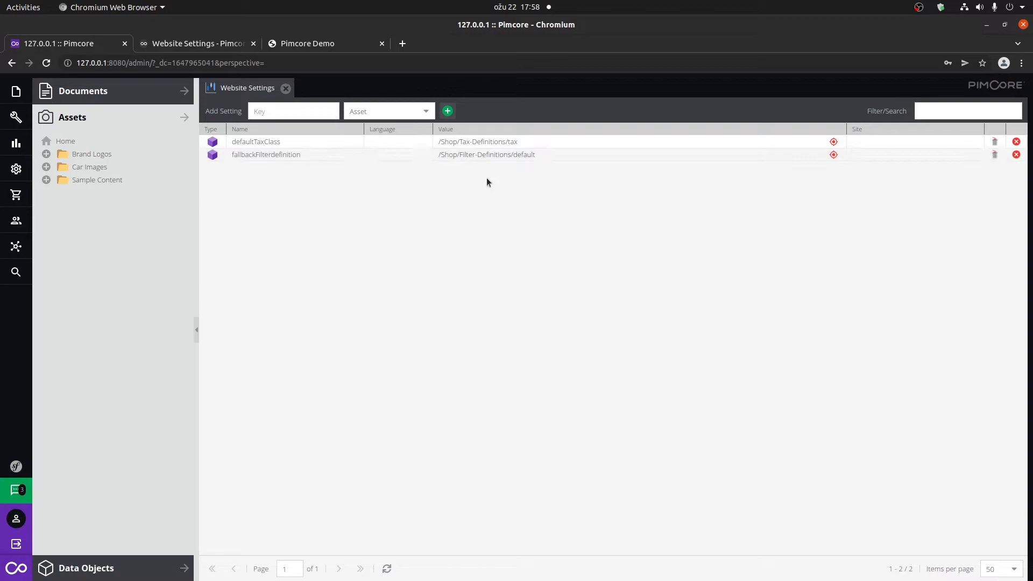
{"action": "left_click", "coordinate": [387, 111]}
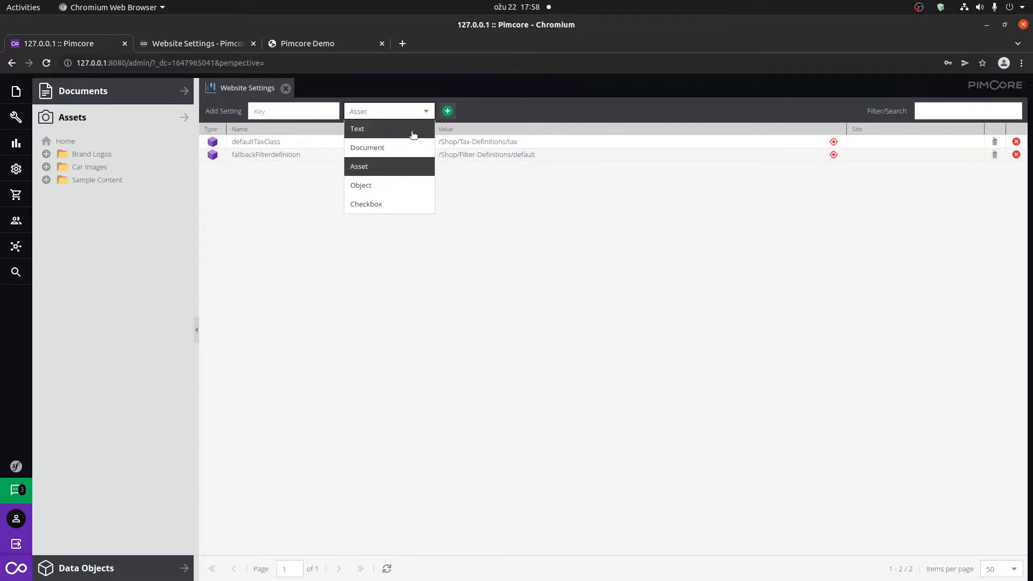
{"action": "left_click", "coordinate": [357, 128]}
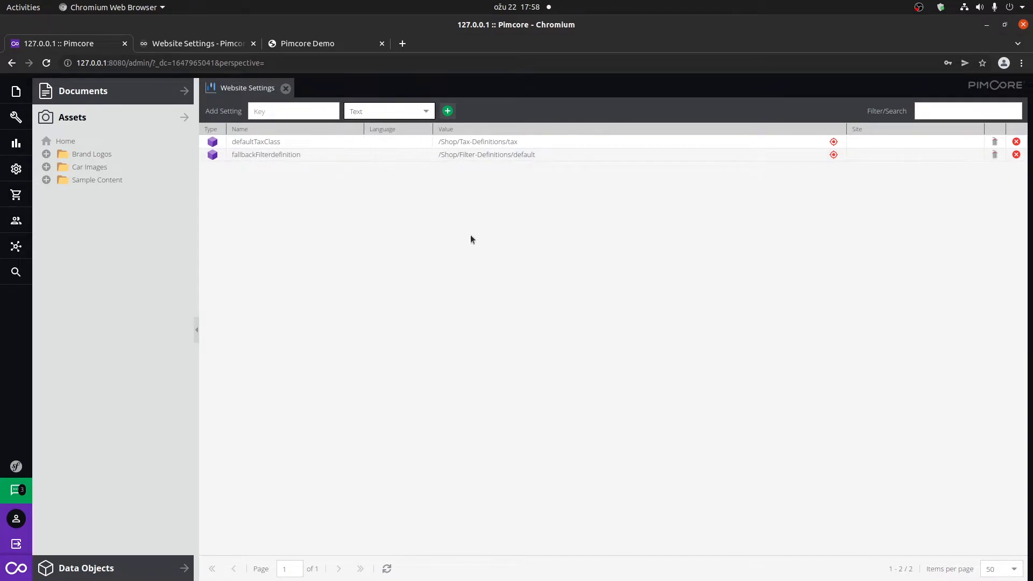
{"action": "left_click", "coordinate": [294, 110]}
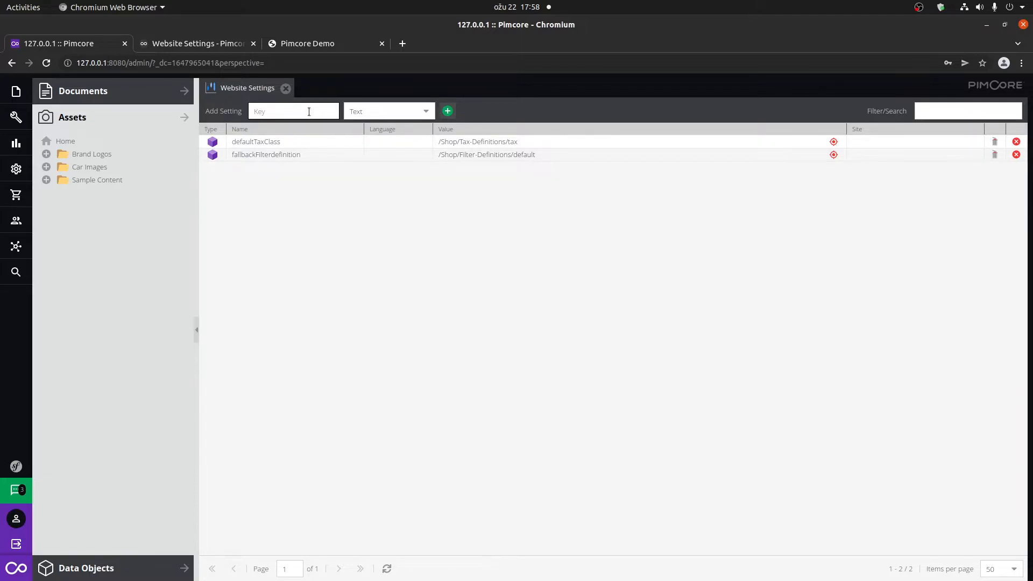
Create setting 'test' with value 'Testing website settings' and save it
{"action": "type", "text": "test"}
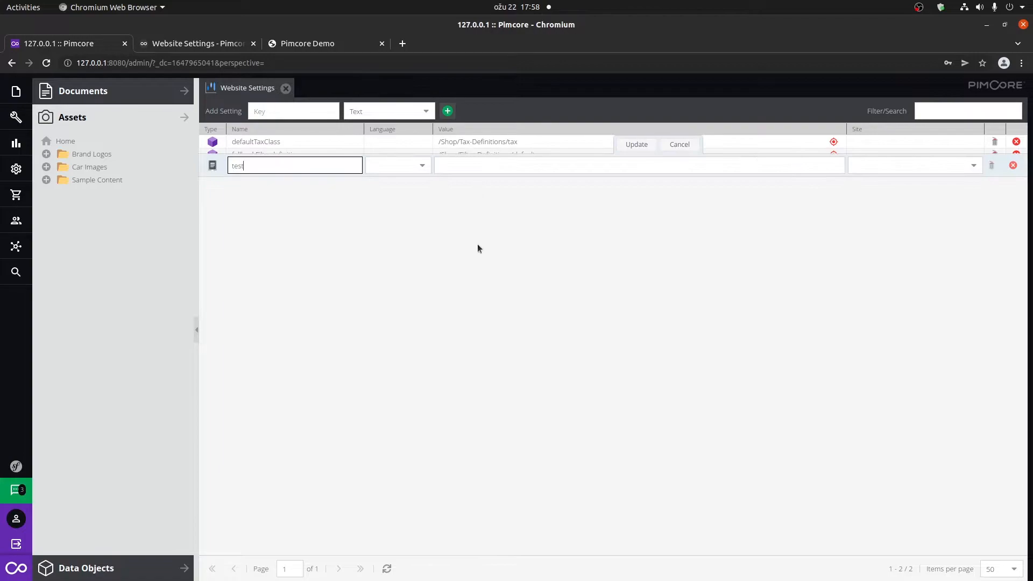
{"action": "mouse_move", "coordinate": [412, 159]}
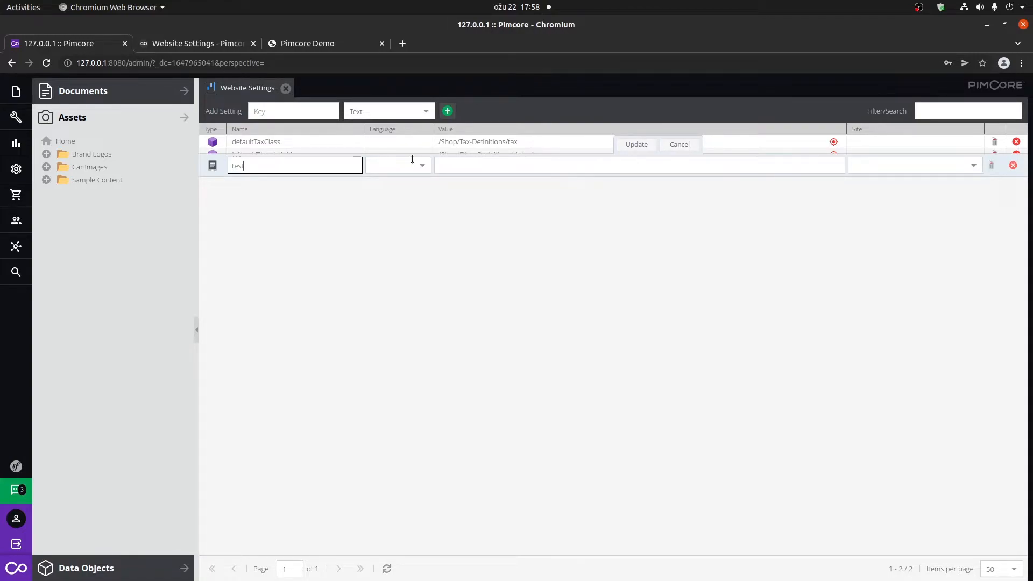
{"action": "left_click", "coordinate": [422, 165]}
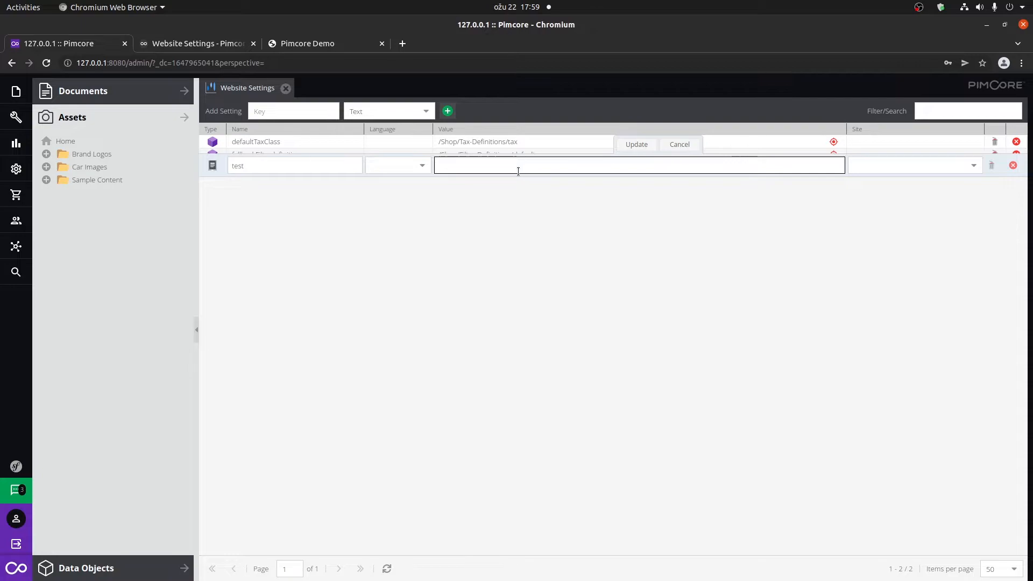
{"action": "type", "text": "Testing website setting"}
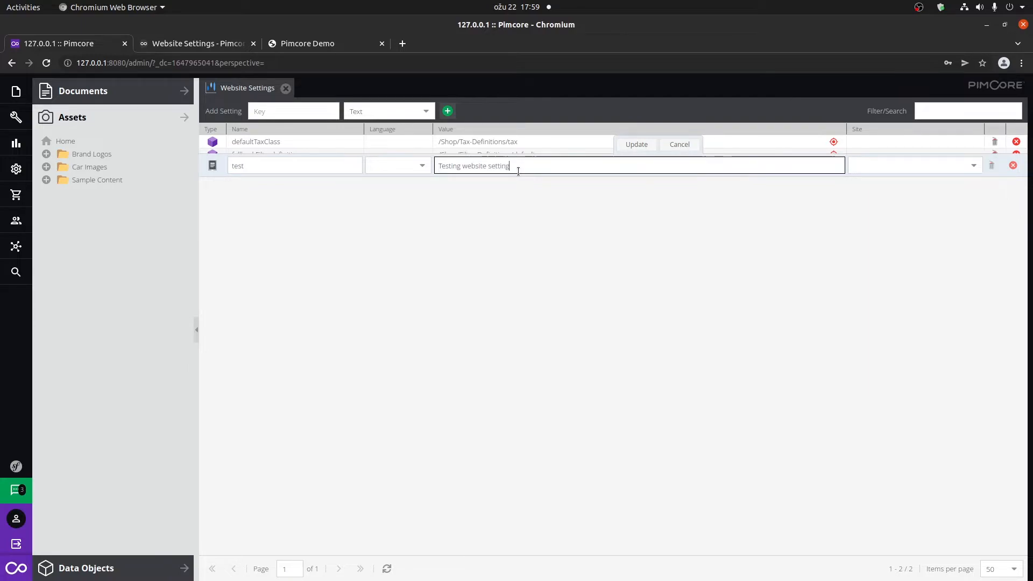
{"action": "left_click", "coordinate": [636, 145]}
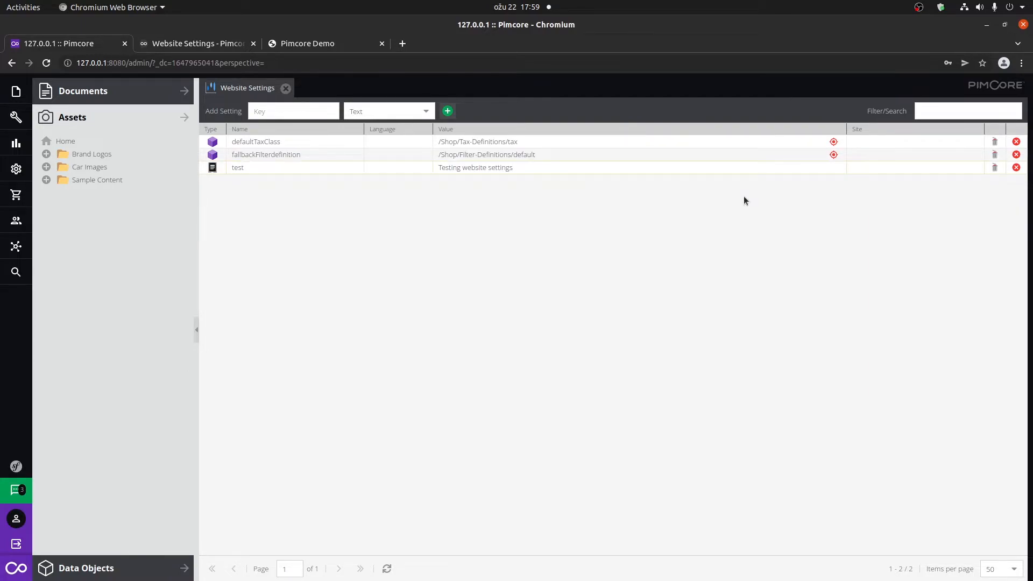
{"action": "left_click", "coordinate": [193, 44]}
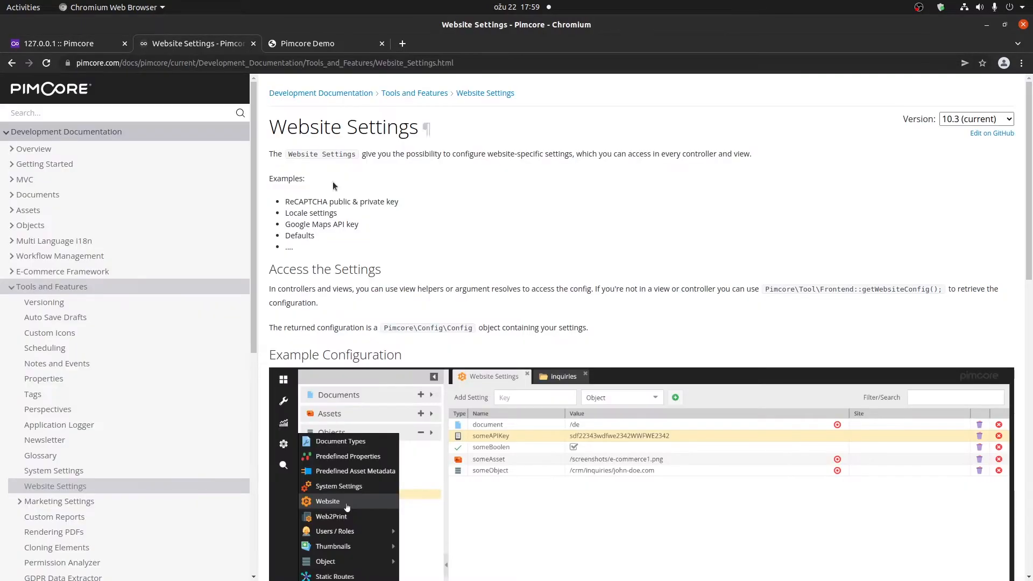
Scroll the docs down to the pimcore_website_config template and controller examples
{"action": "scroll", "scroll_direction": "down", "scroll_amount": 3}
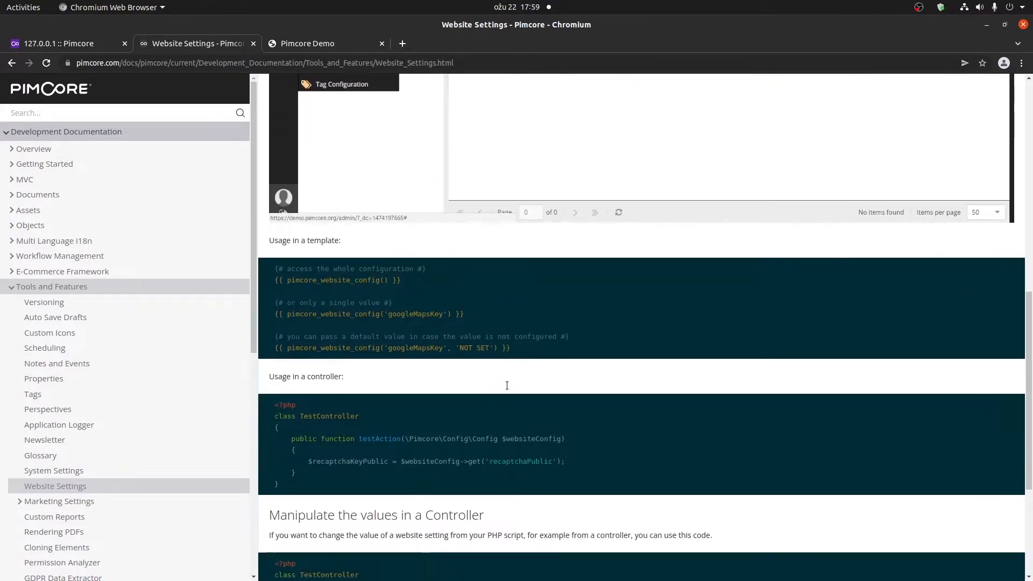
{"action": "scroll", "scroll_direction": "down", "scroll_amount": 3}
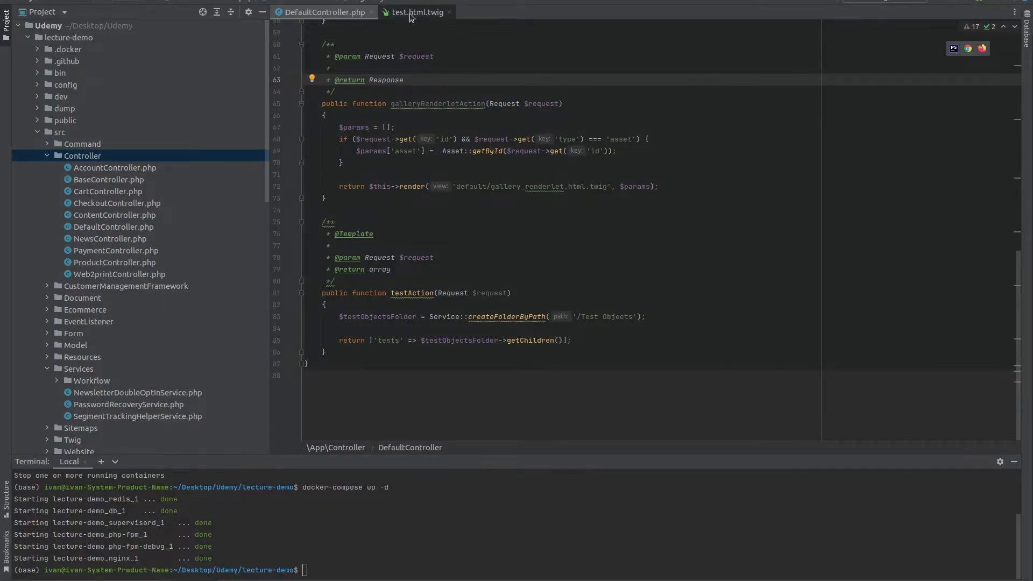
In test.html.twig, add <hr> and {{ pimcore_website_config('test', 'NOT SET') }} inside main-content
{"action": "left_click", "coordinate": [416, 12]}
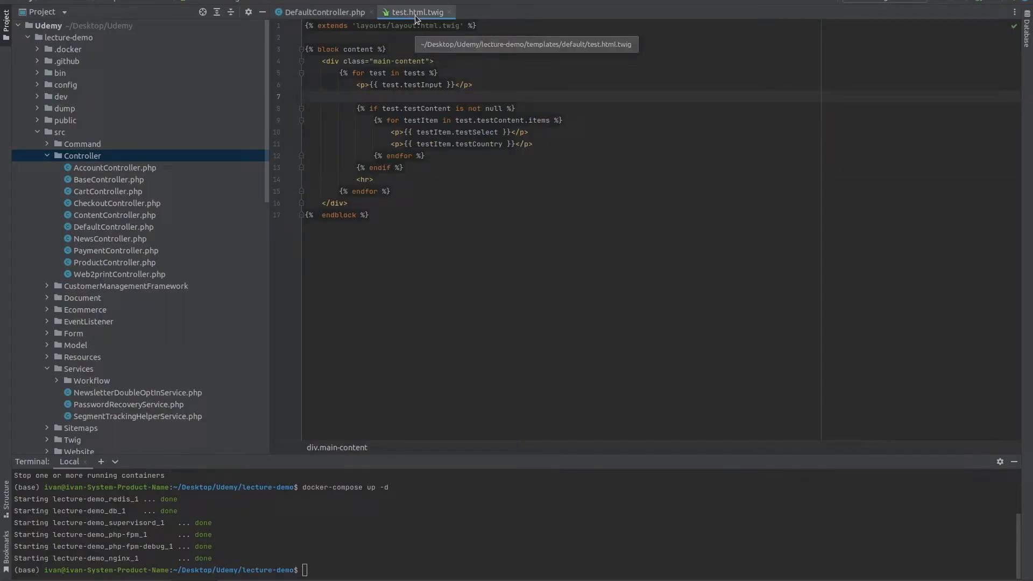
{"action": "left_click", "coordinate": [433, 61]}
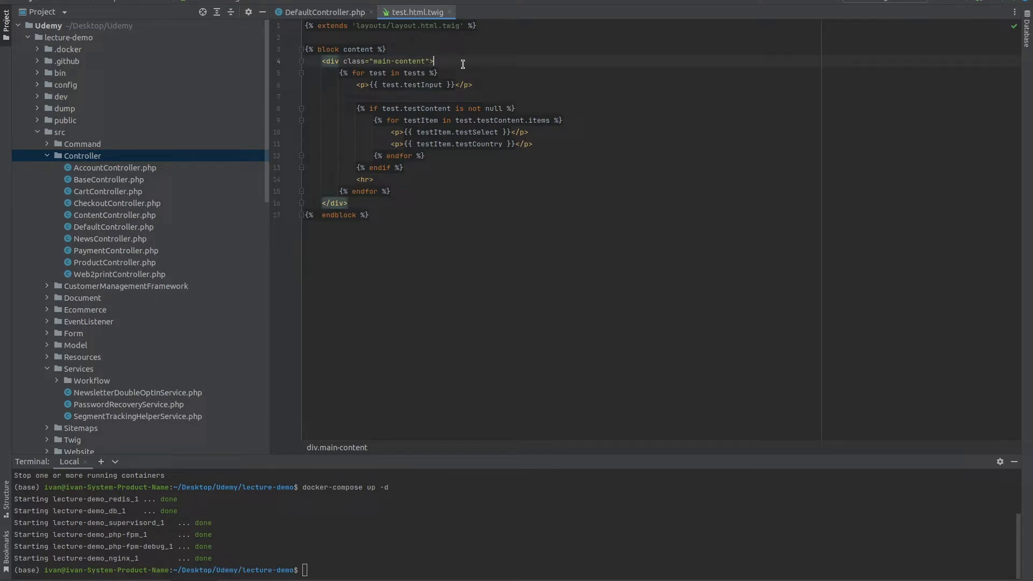
{"action": "key", "text": "Enter"}
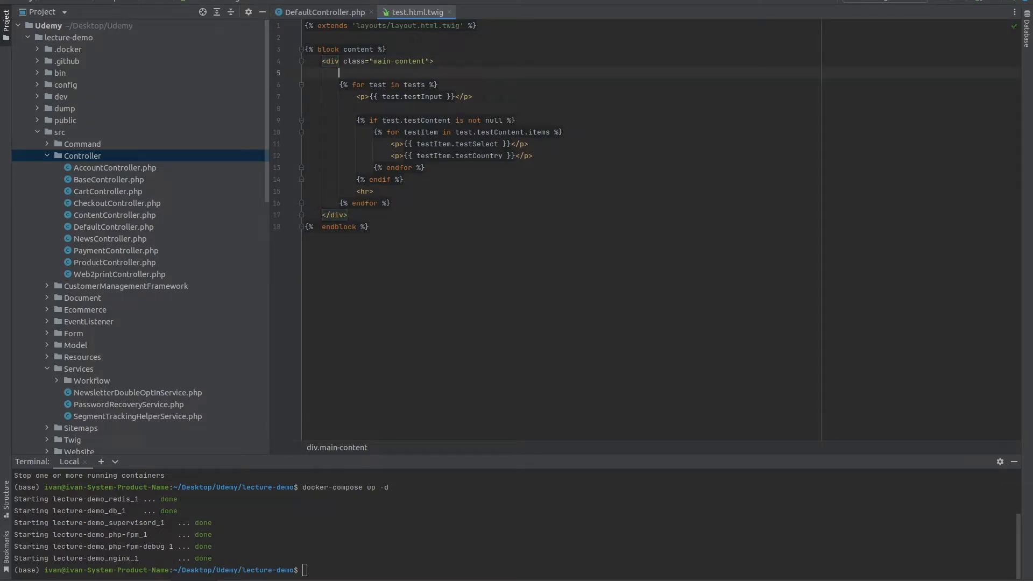
{"action": "type", "text": "<hr>"}
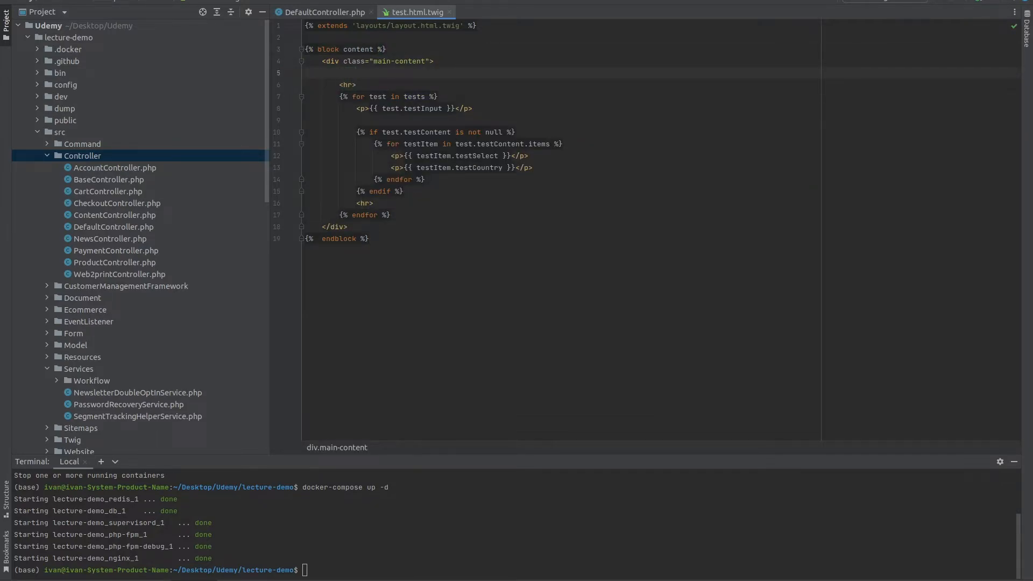
{"action": "type", "text": "{{ pimcore_website_config('googleMapsKey', 'NOT SET') }}"}
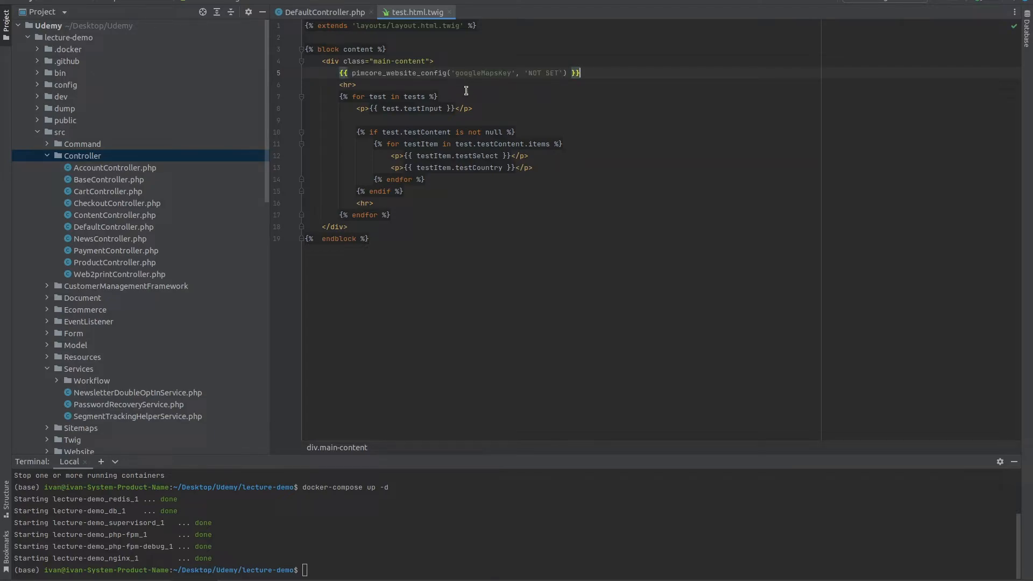
{"action": "mouse_move", "coordinate": [483, 77]}
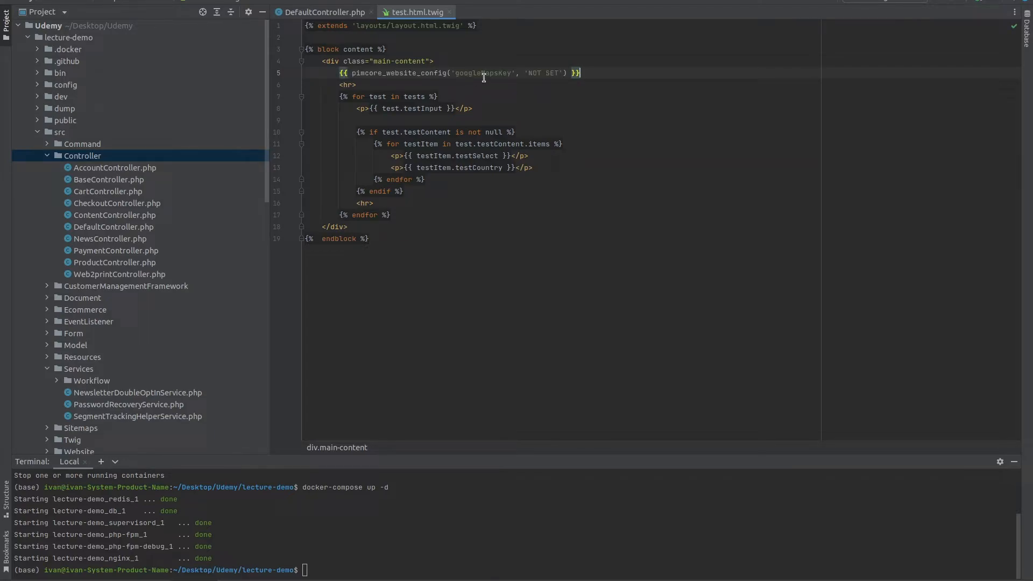
{"action": "mouse_move", "coordinate": [448, 76]}
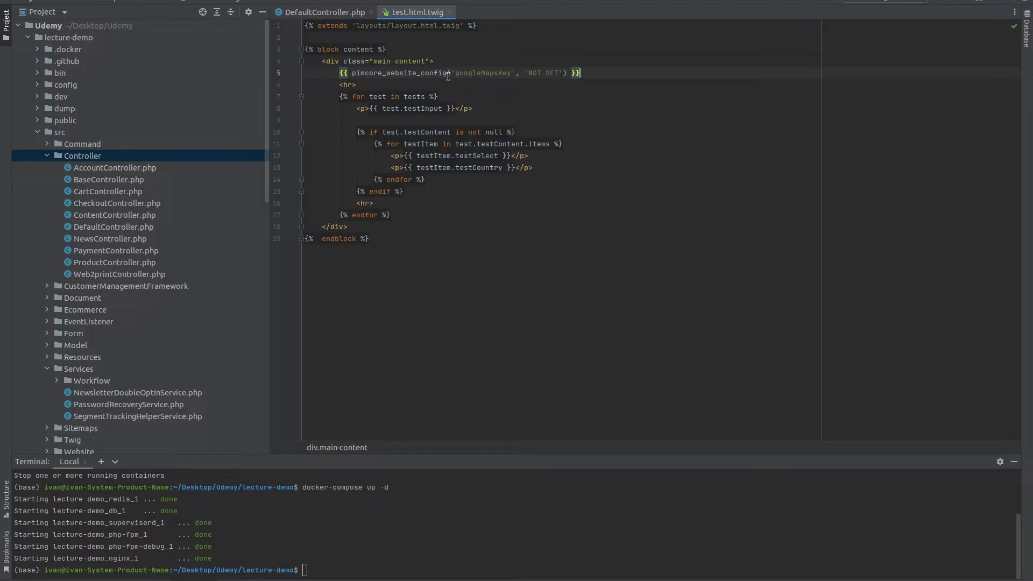
{"action": "mouse_move", "coordinate": [564, 174]}
{"action": "type", "text": "test"}
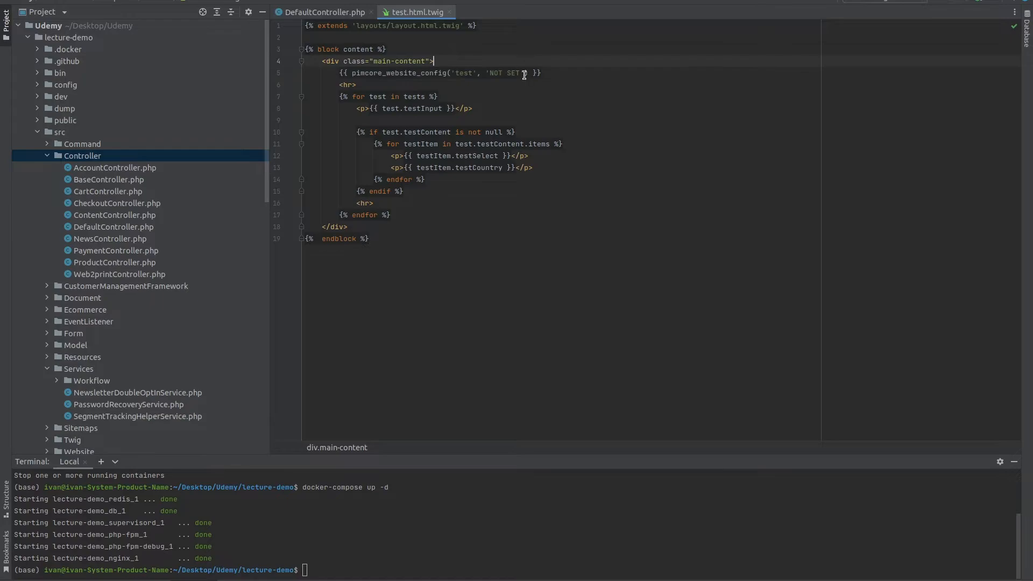
{"action": "double_click", "coordinate": [504, 74]}
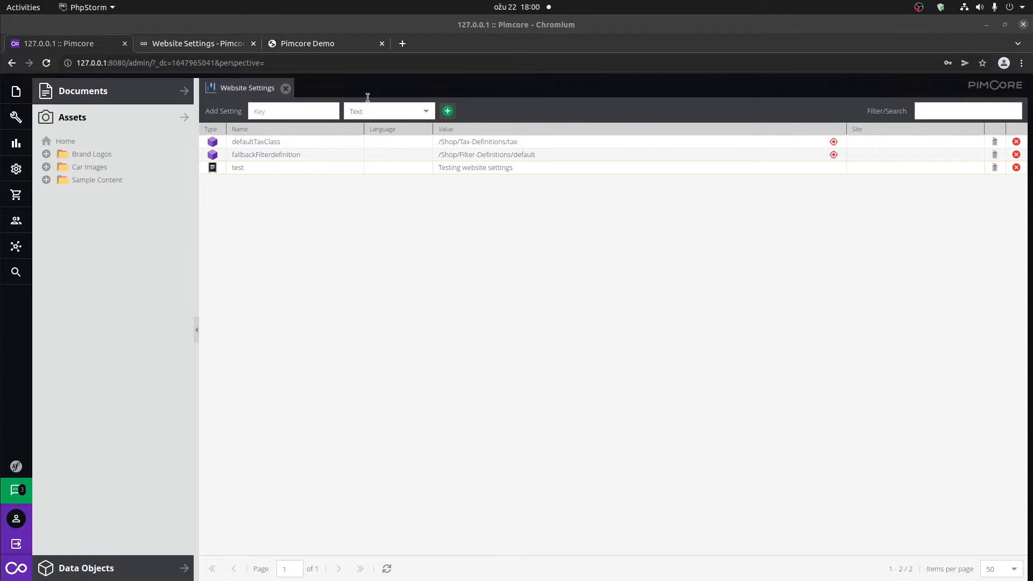
Reload the Pimcore Demo test page and select the displayed 'Testing website settings' text
{"action": "left_click", "coordinate": [307, 43]}
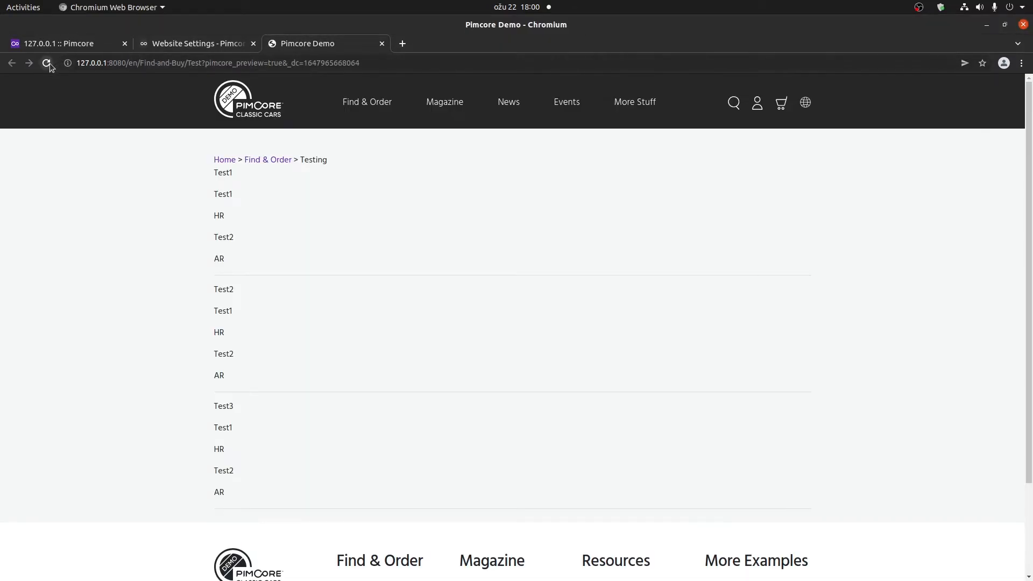
{"action": "left_click", "coordinate": [46, 62]}
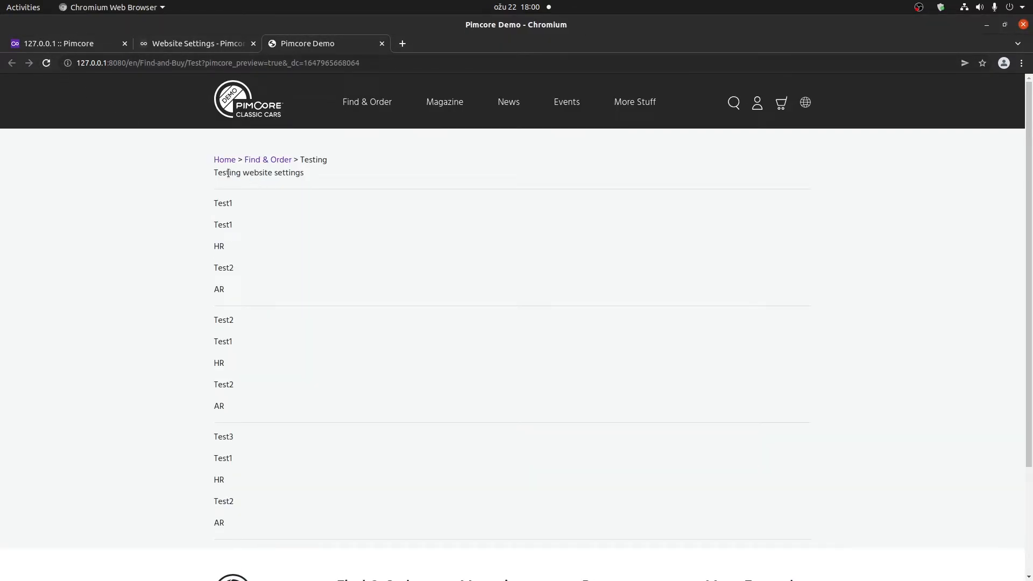
{"action": "double_click", "coordinate": [258, 172]}
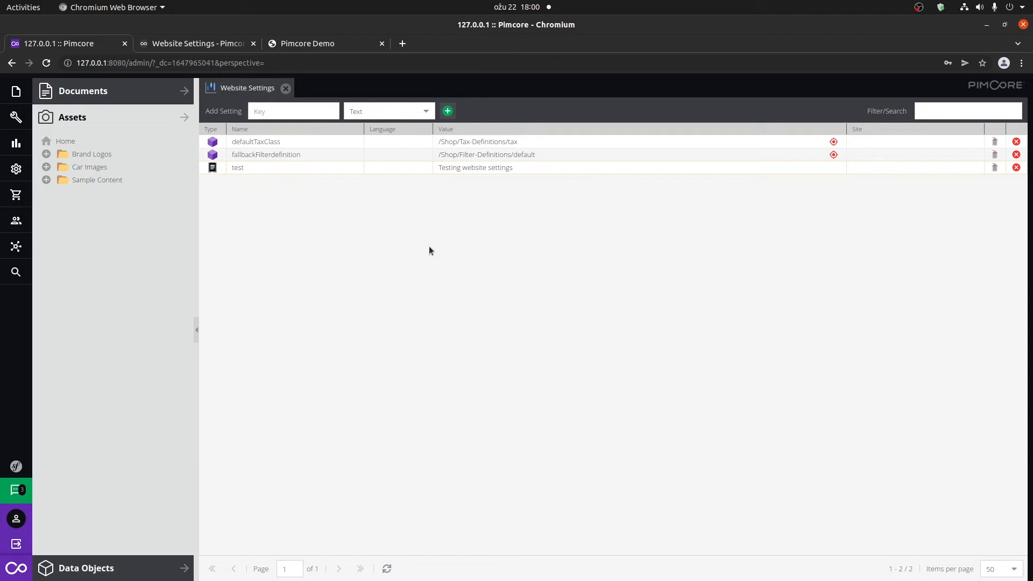
Return to the Website Settings documentation and scroll back to its top
{"action": "left_click", "coordinate": [194, 43]}
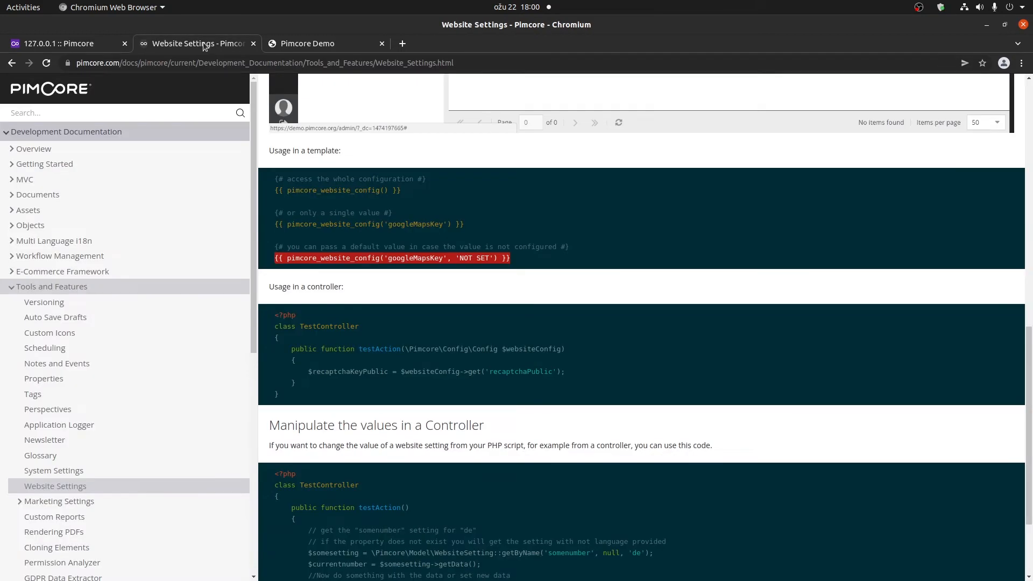
{"action": "scroll", "scroll_direction": "up", "scroll_amount": 3}
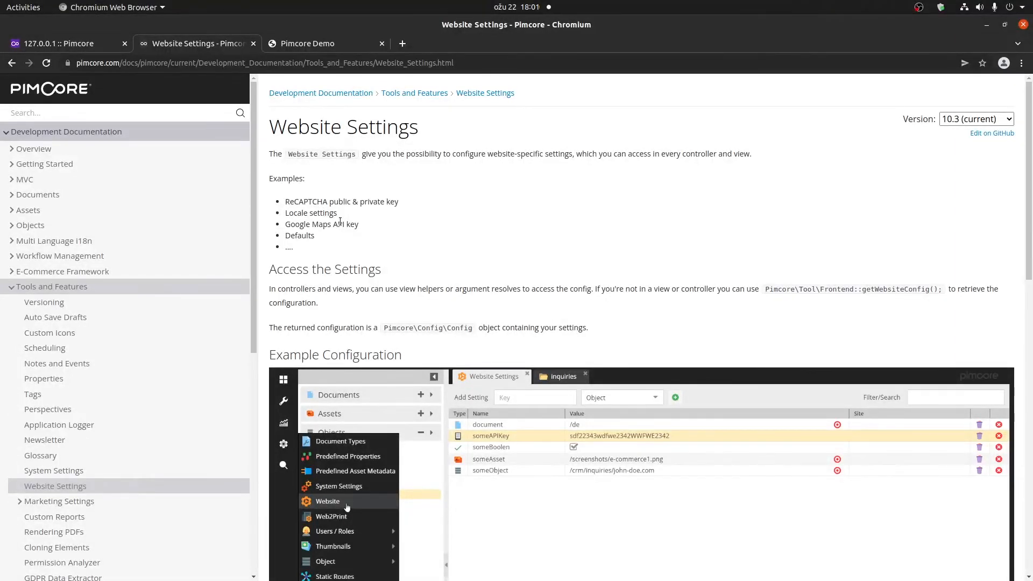
{"action": "mouse_move", "coordinate": [370, 226]}
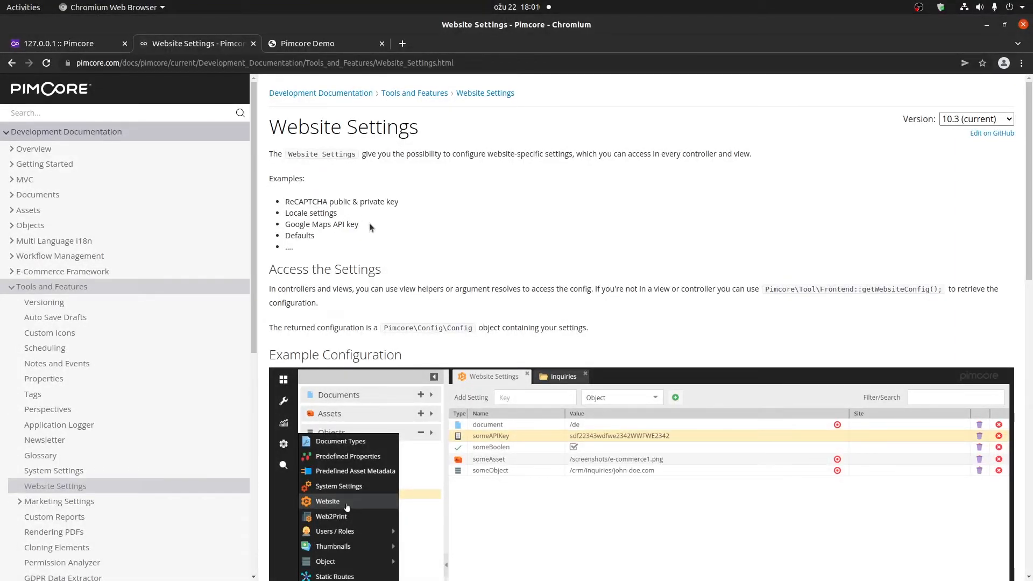